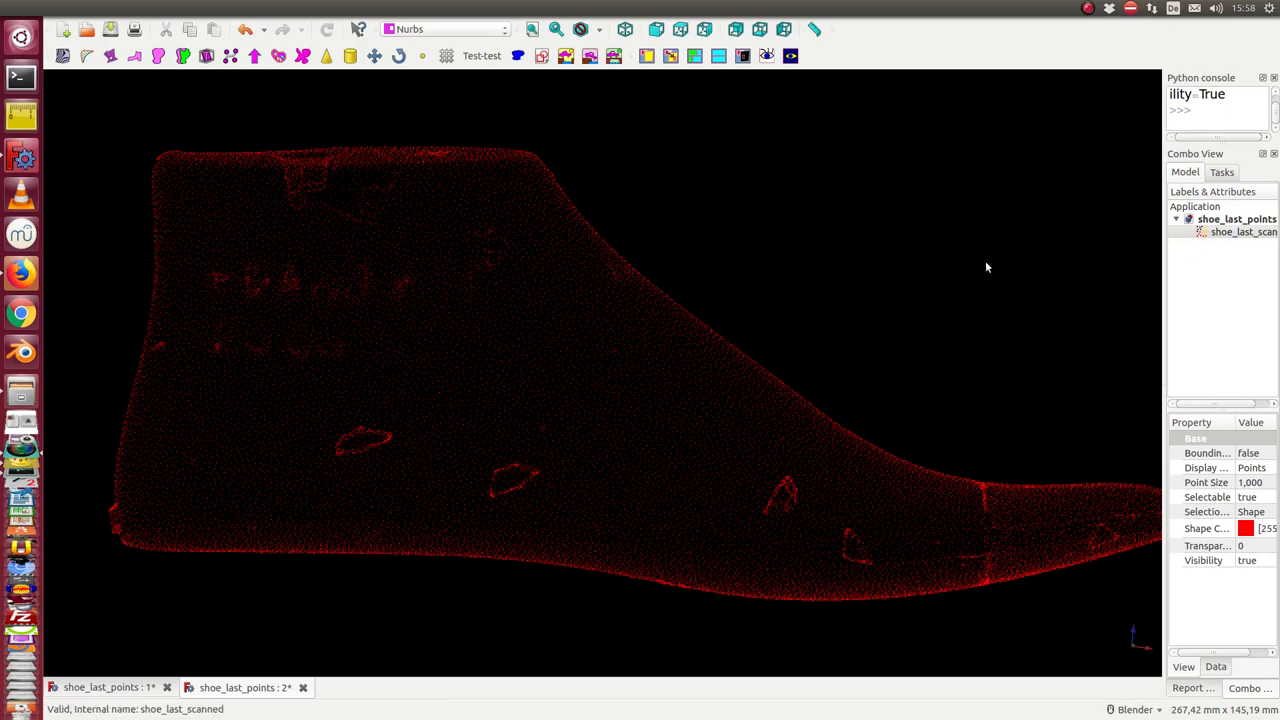
{"action": "mouse_move", "coordinate": [649, 304]}
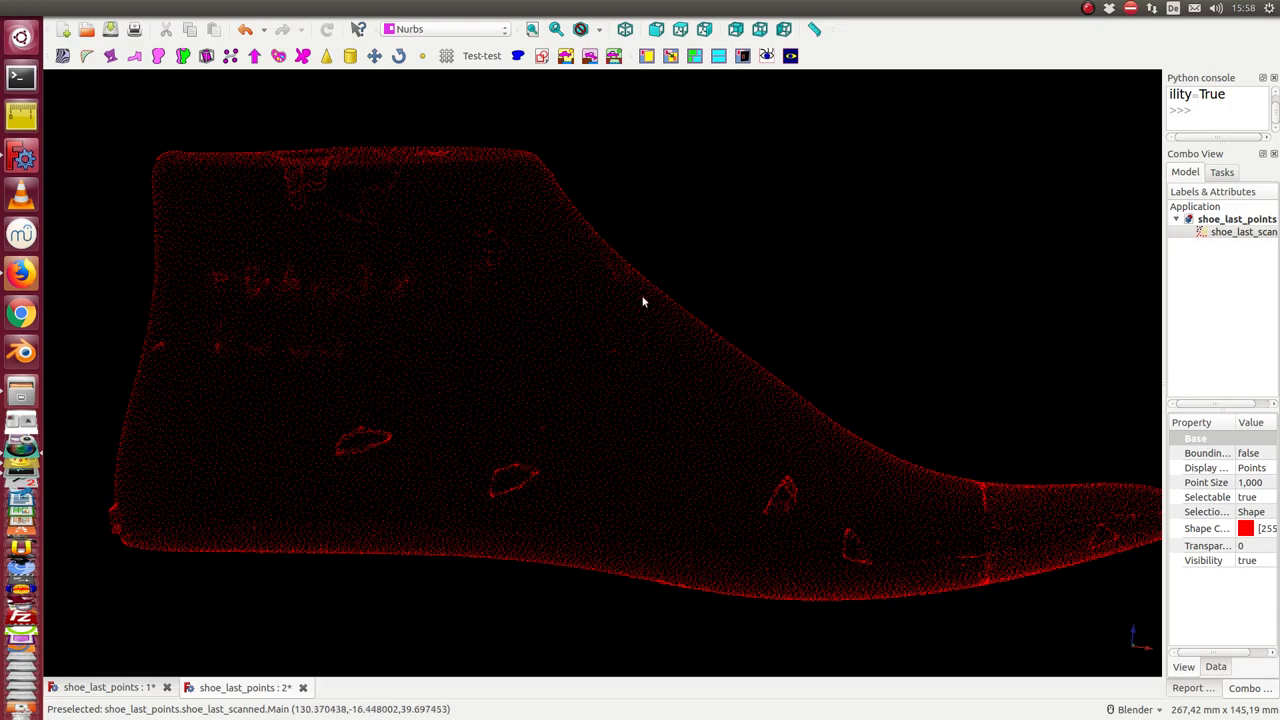
{"action": "mouse_move", "coordinate": [806, 321]}
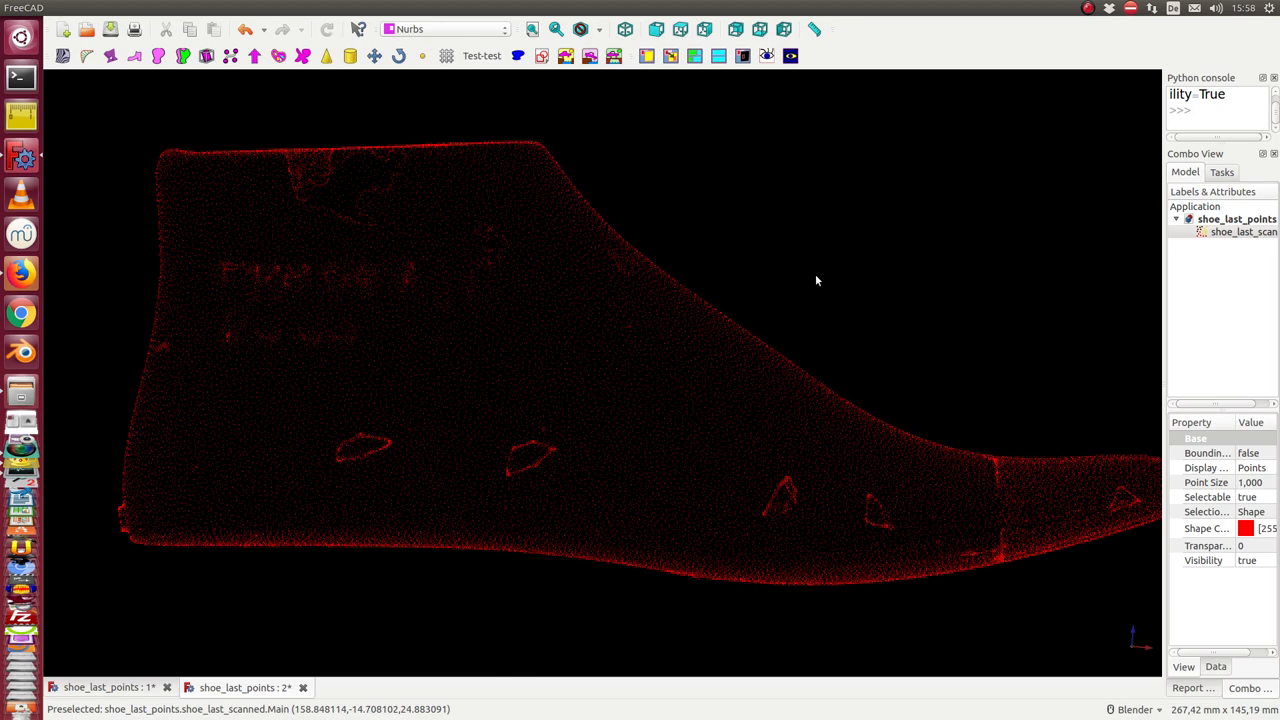
{"action": "mouse_move", "coordinate": [490, 245]}
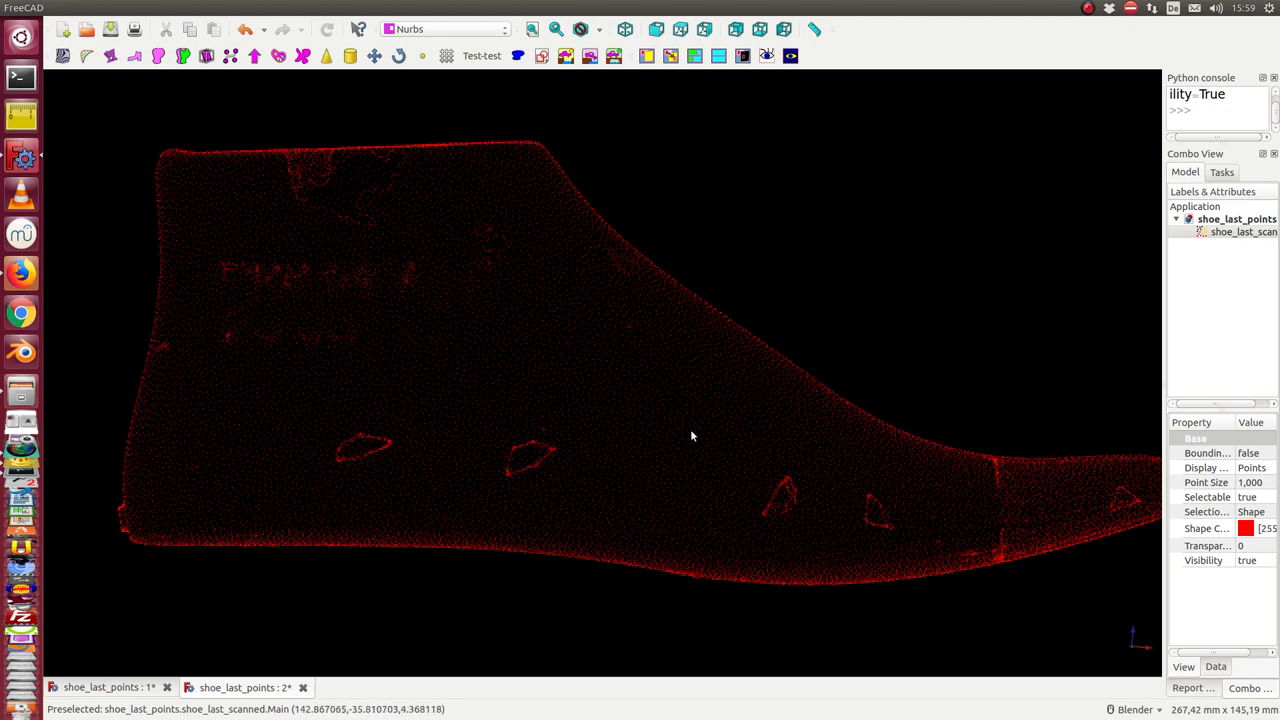
{"action": "mouse_move", "coordinate": [239, 163]}
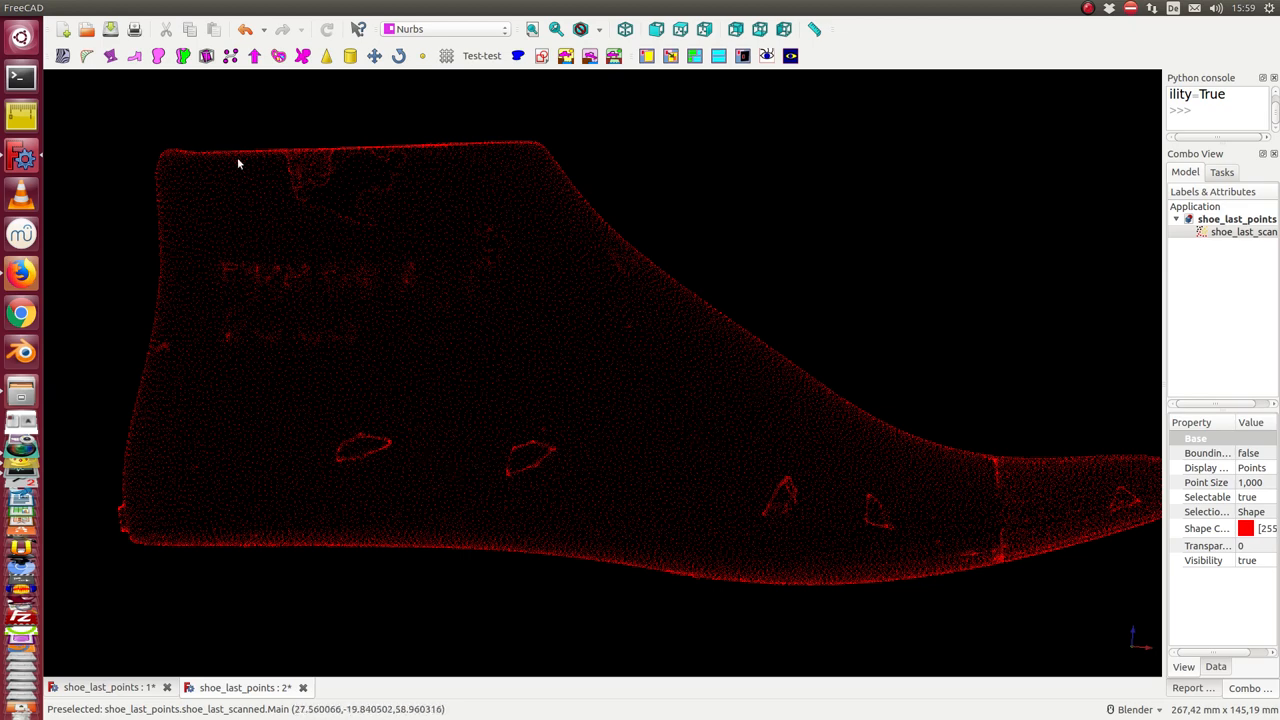
{"action": "mouse_move", "coordinate": [880, 578]}
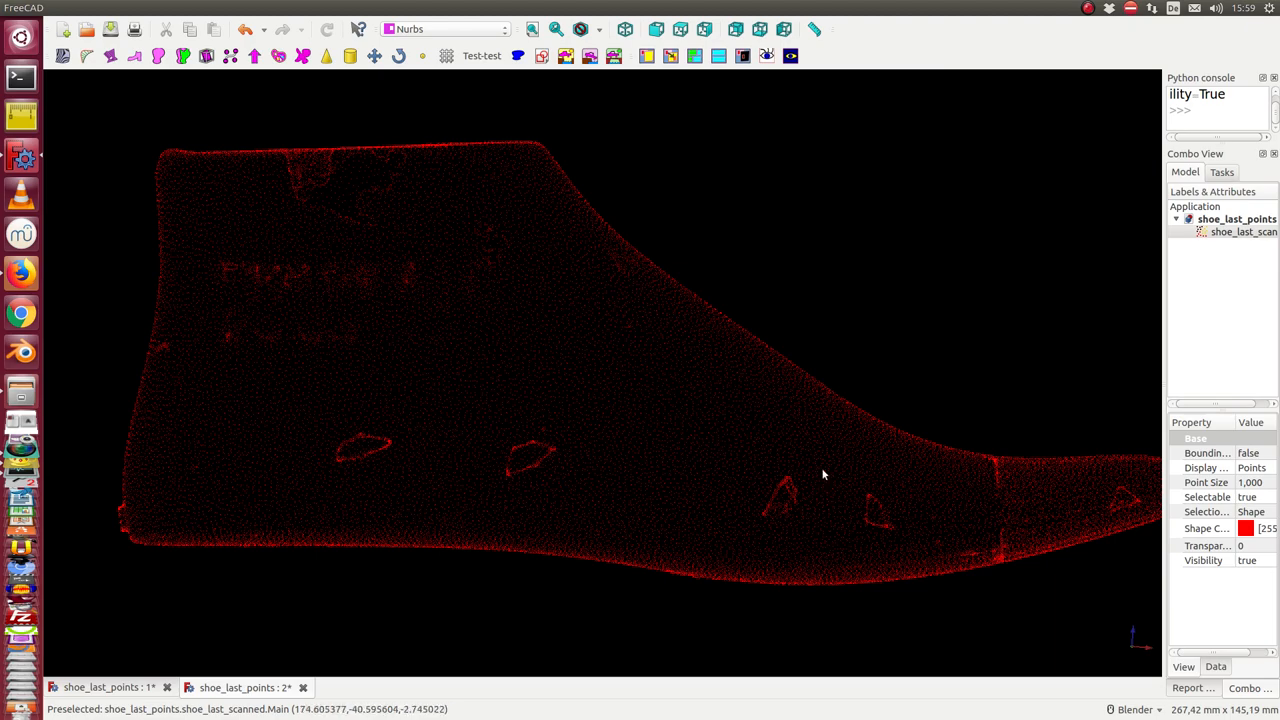
Orbit and pan the view along the green interpolated band over the yellow scan.
{"action": "left_click_drag", "start_coordinate": [823, 475], "coordinate": [756, 283]}
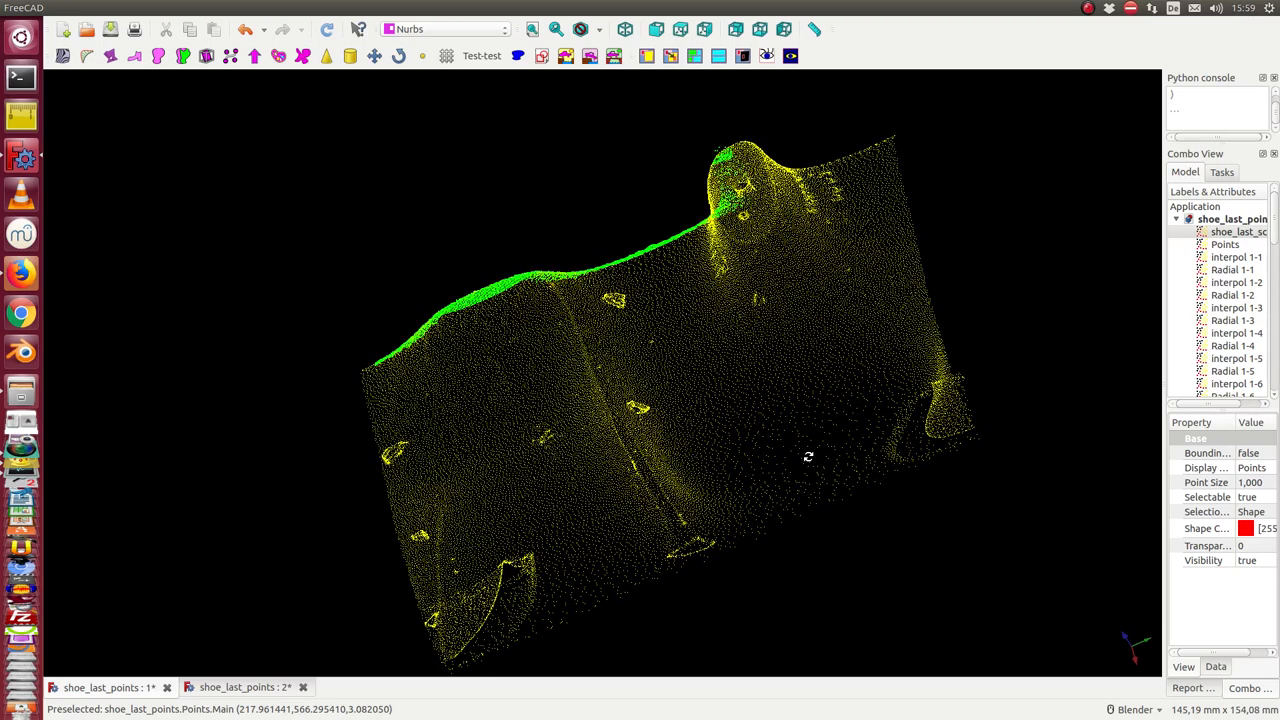
{"action": "mouse_move", "coordinate": [547, 290]}
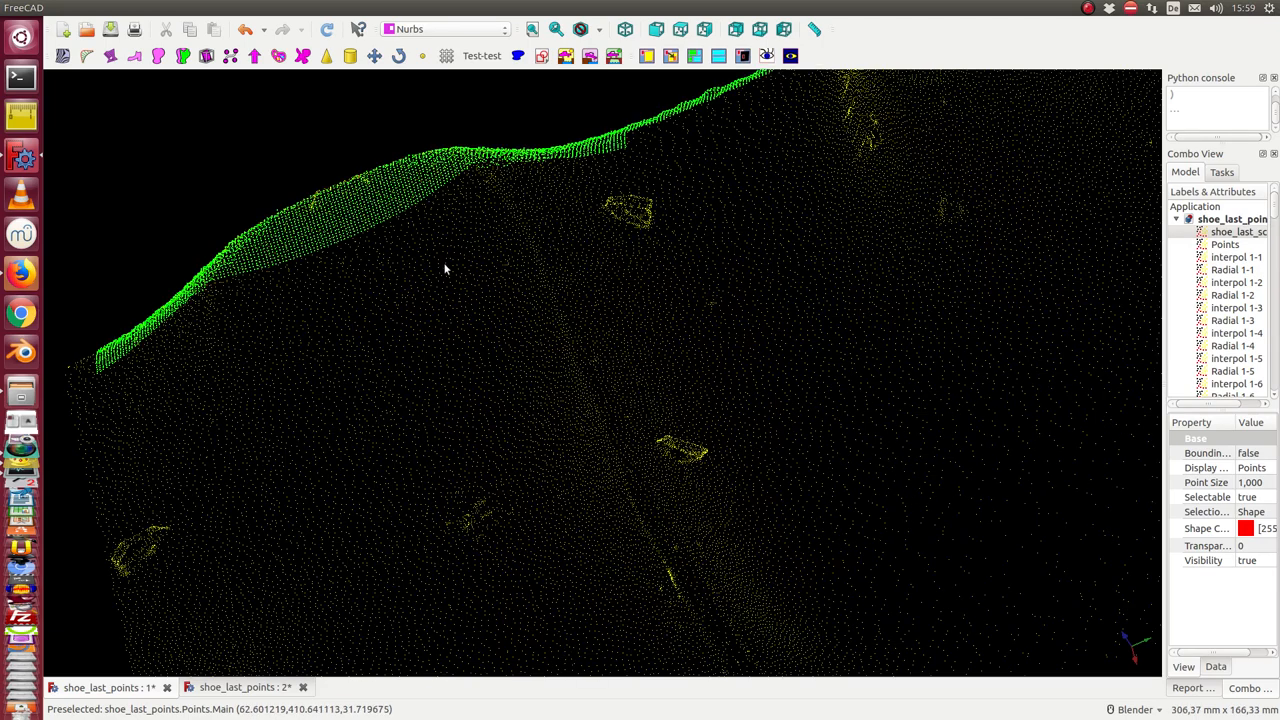
{"action": "mouse_move", "coordinate": [380, 203]}
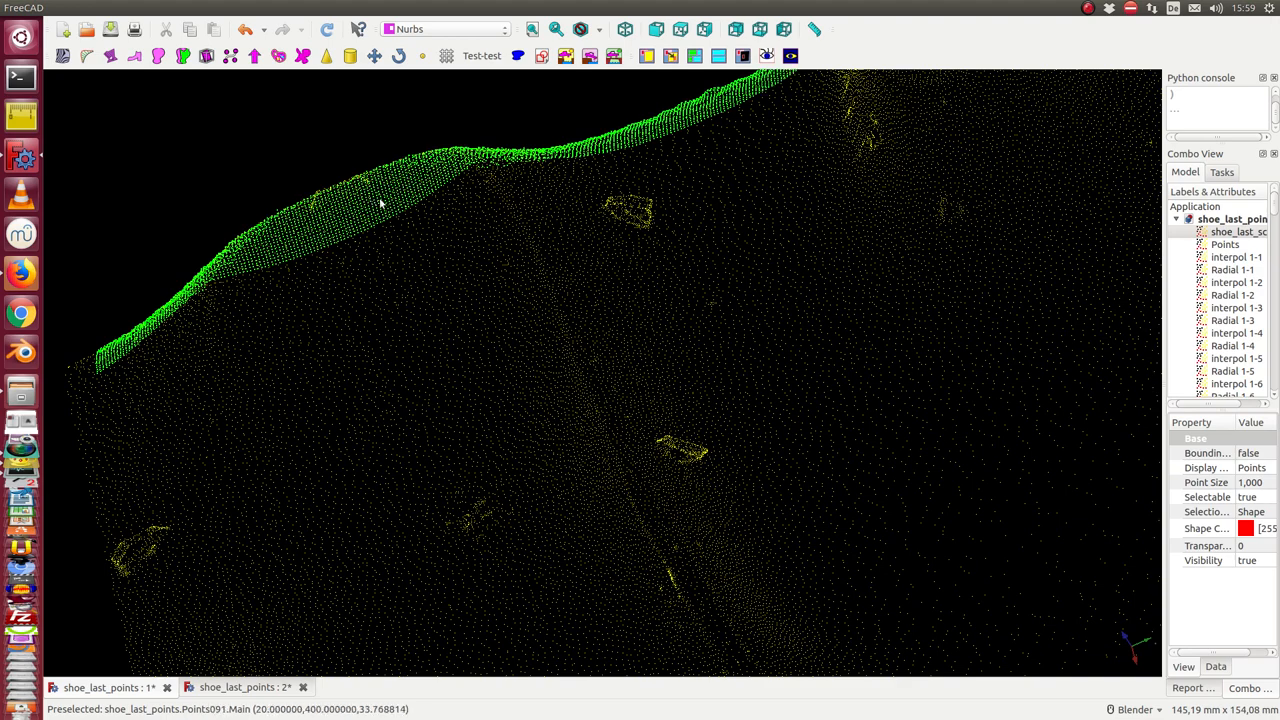
{"action": "left_click_drag", "start_coordinate": [380, 205], "coordinate": [622, 541]}
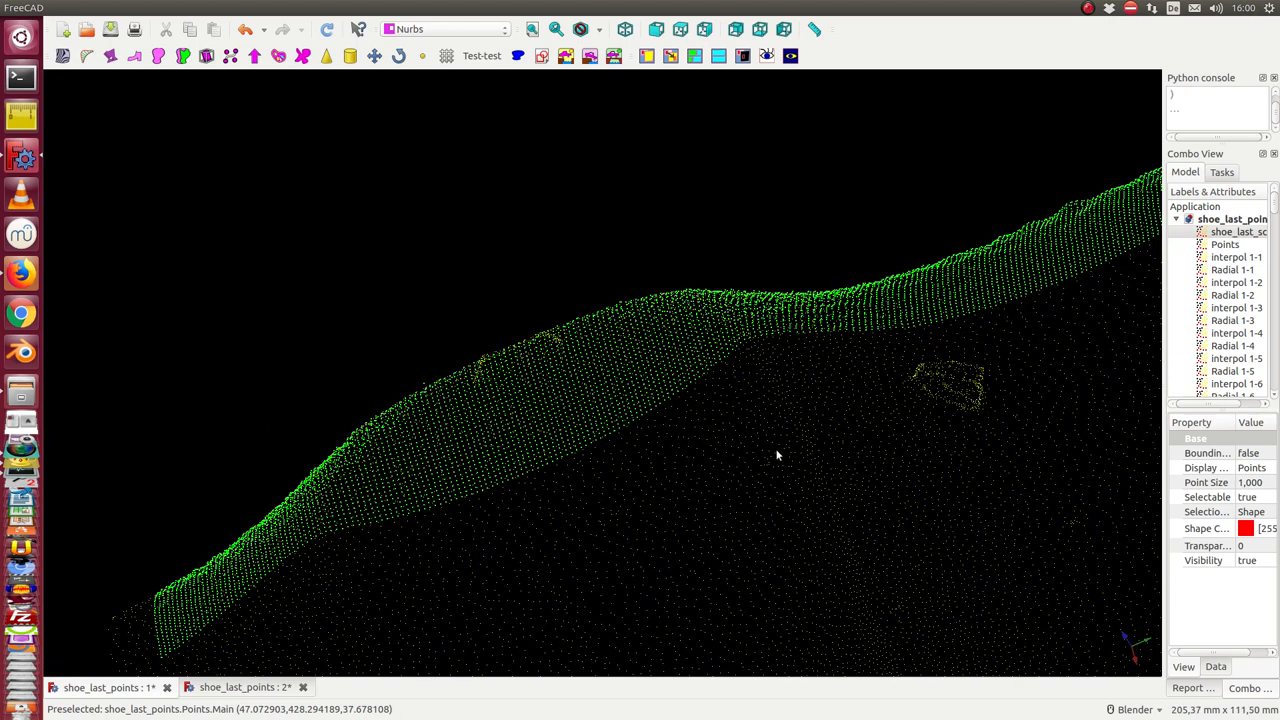
{"action": "mouse_move", "coordinate": [595, 401]}
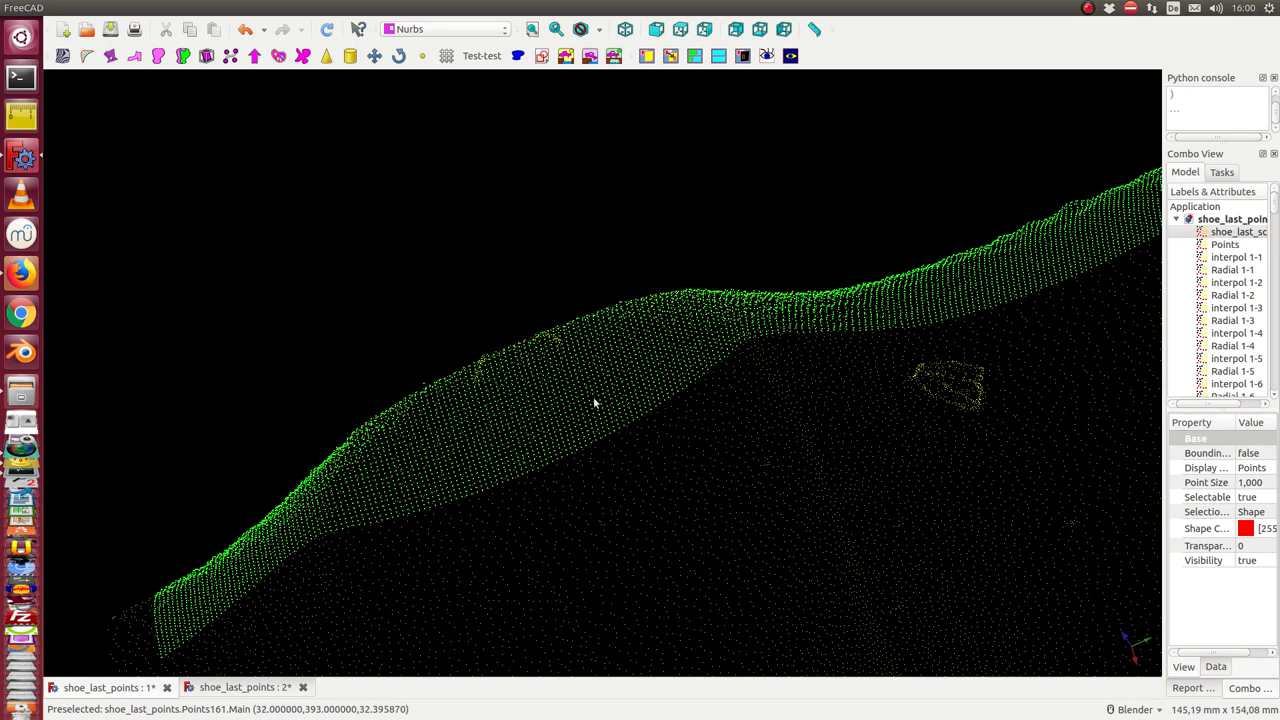
{"action": "mouse_move", "coordinate": [603, 412]}
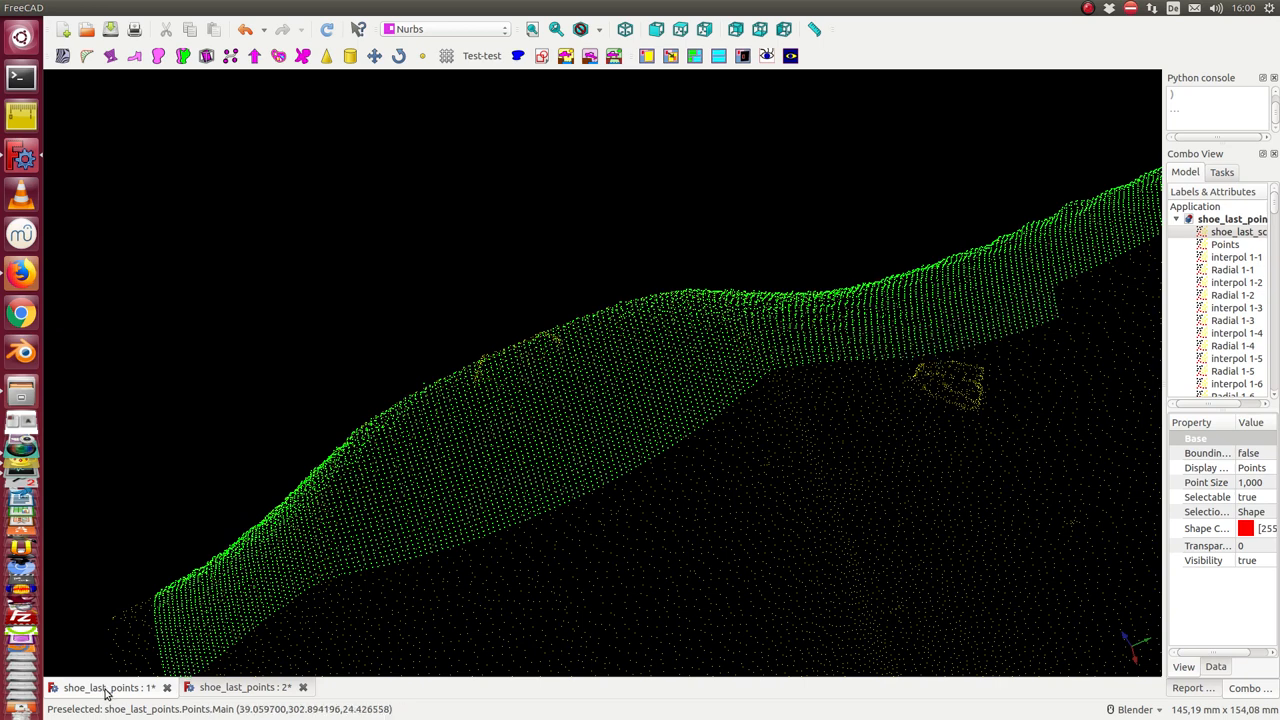
Switch to the shoe_last_points : 2 view showing blue interpolated points.
{"action": "left_click", "coordinate": [237, 687]}
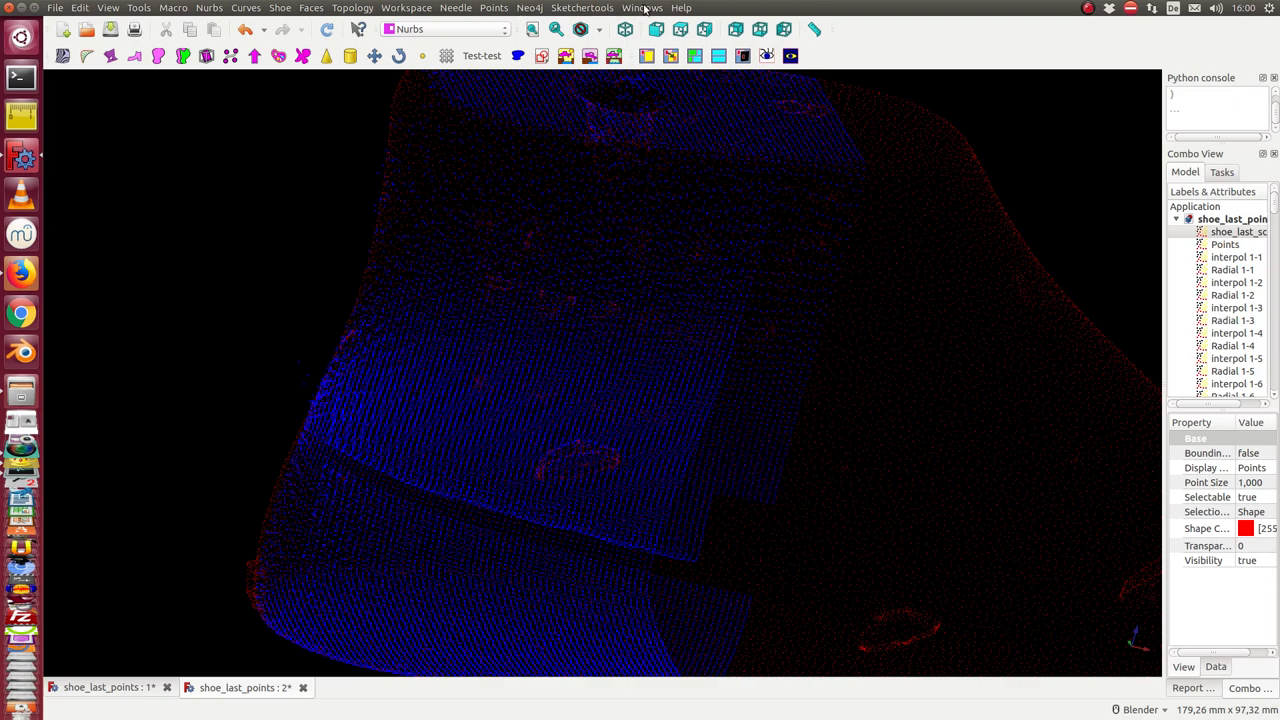
Tile both shoe document views from the Windows menu.
{"action": "left_click", "coordinate": [642, 8]}
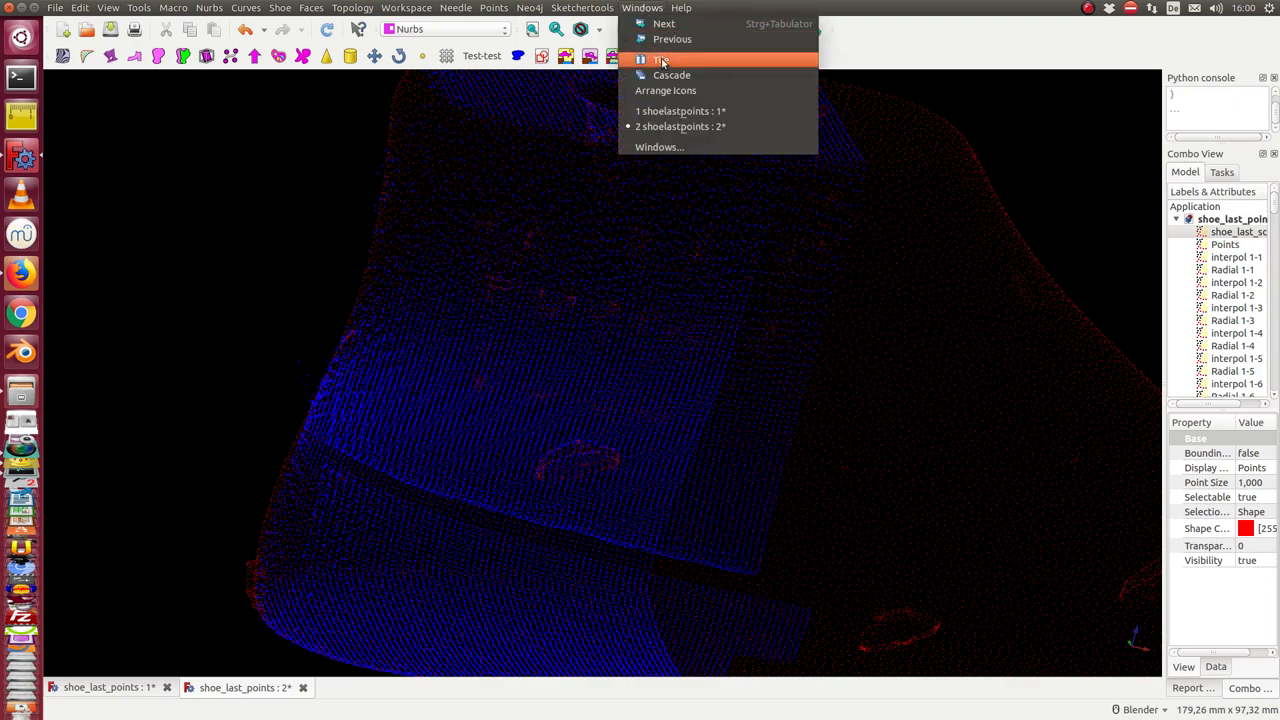
{"action": "left_click", "coordinate": [662, 59]}
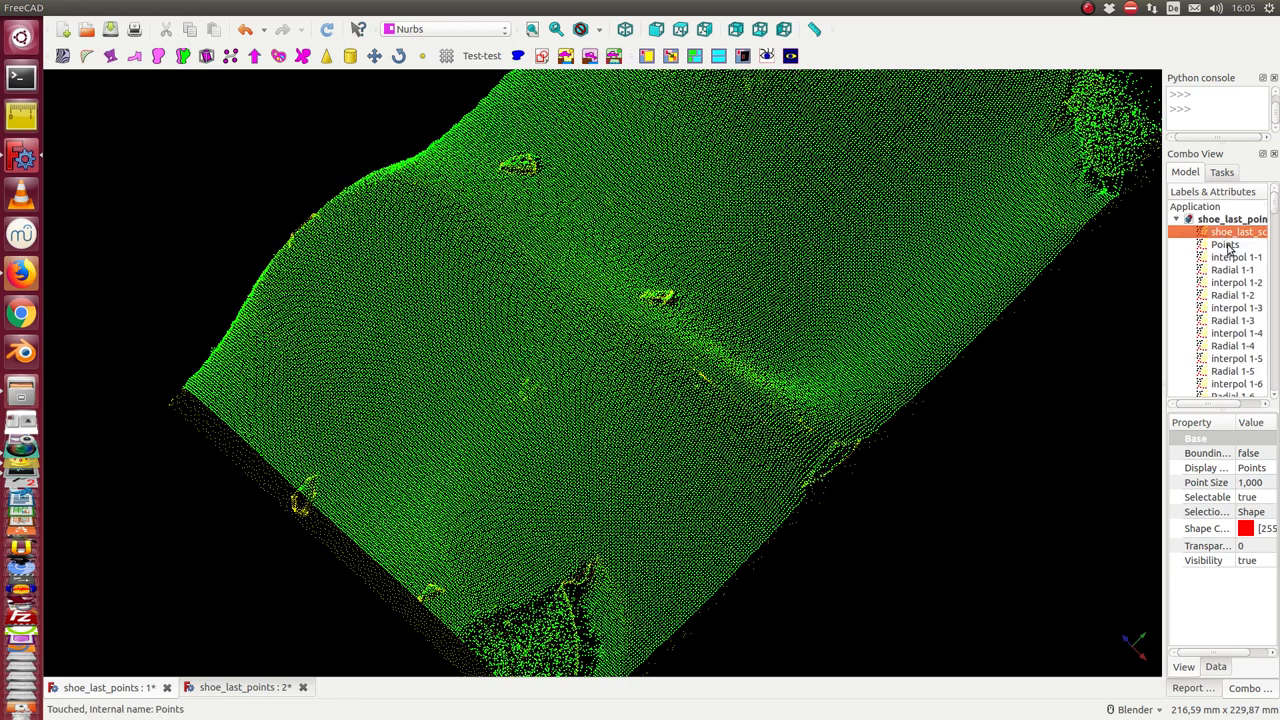
{"action": "mouse_move", "coordinate": [1070, 197]}
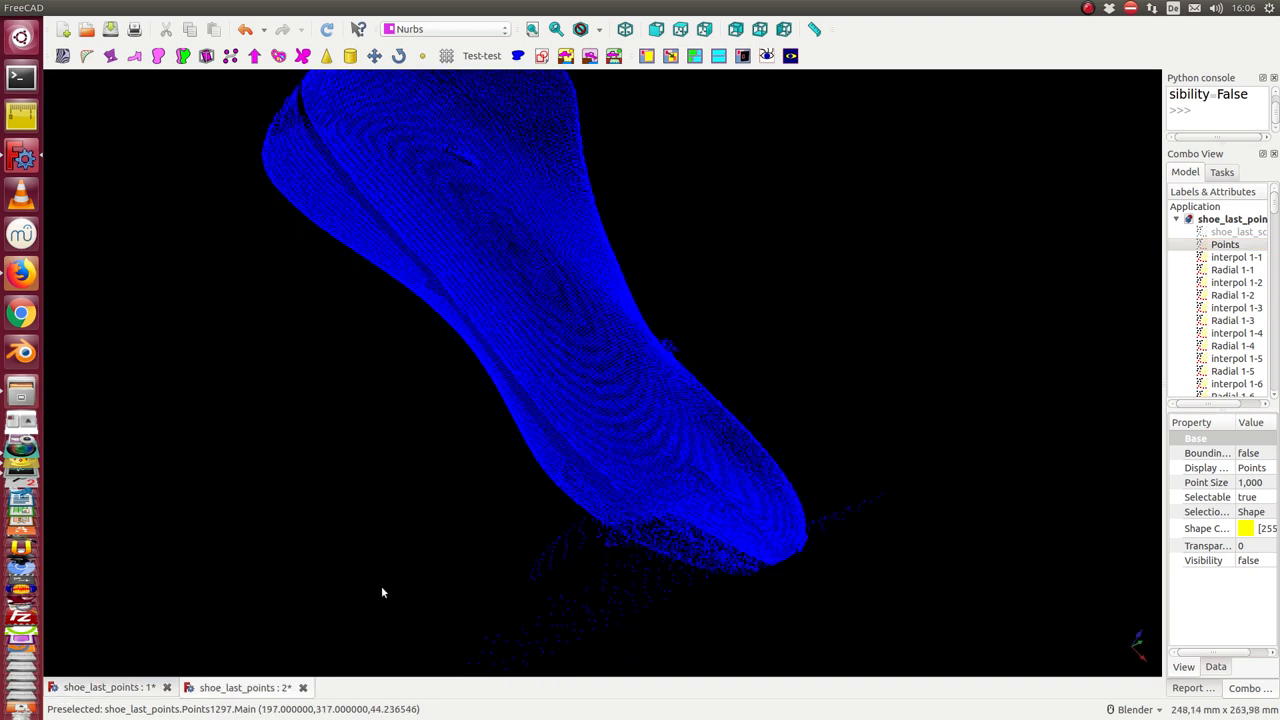
Orbit and zoom around the shoe last, comparing blue interpolated points with the red scan.
{"action": "left_click_drag", "start_coordinate": [380, 590], "coordinate": [800, 483]}
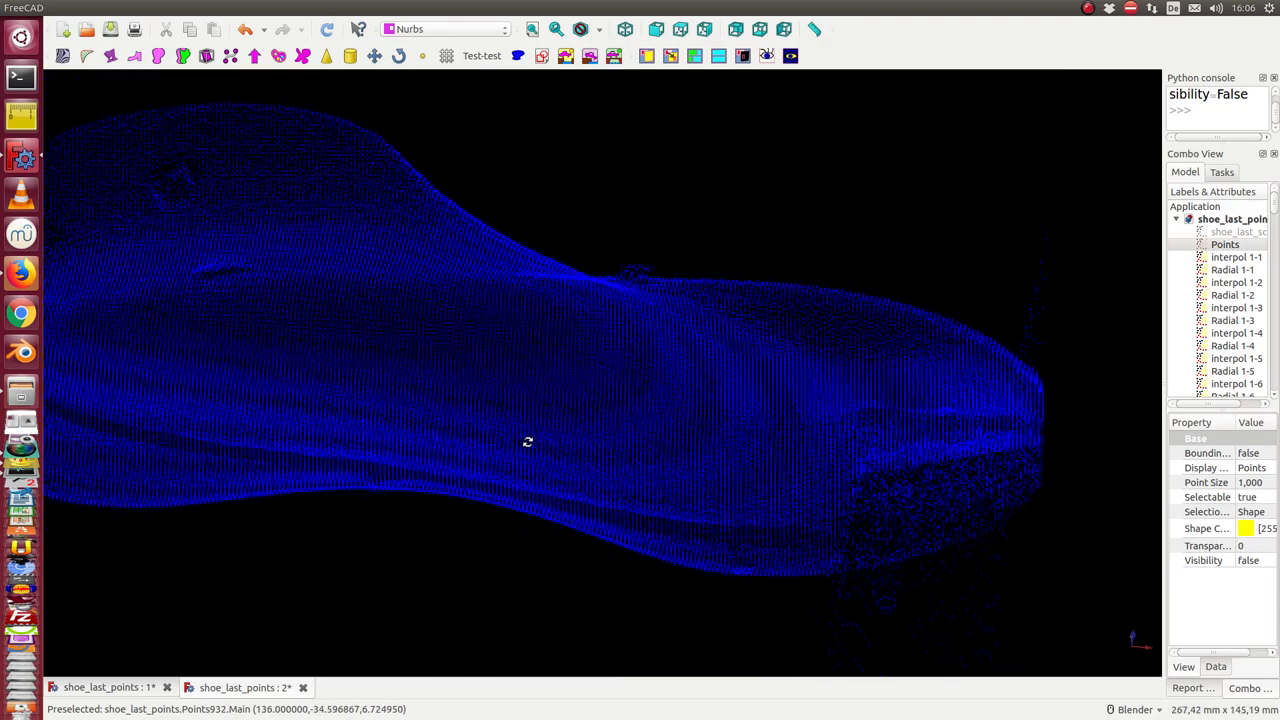
{"action": "left_click_drag", "start_coordinate": [528, 442], "coordinate": [267, 260]}
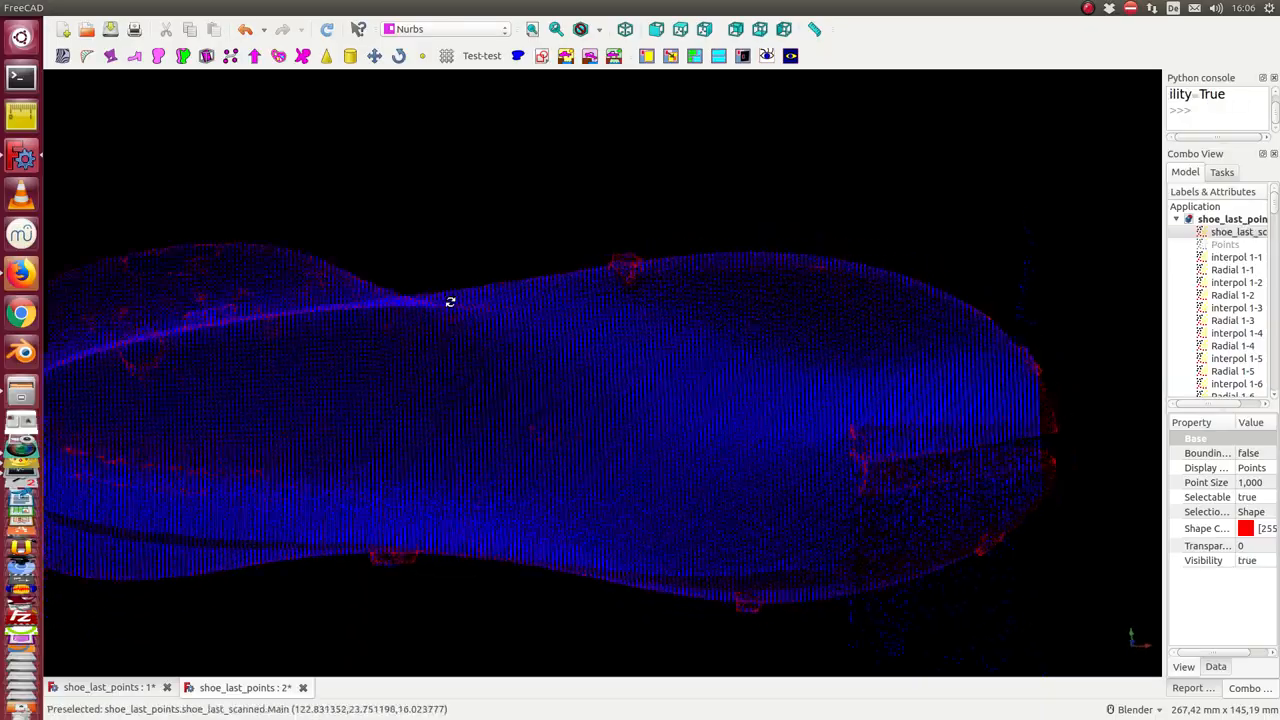
{"action": "left_click_drag", "start_coordinate": [450, 301], "coordinate": [726, 359]}
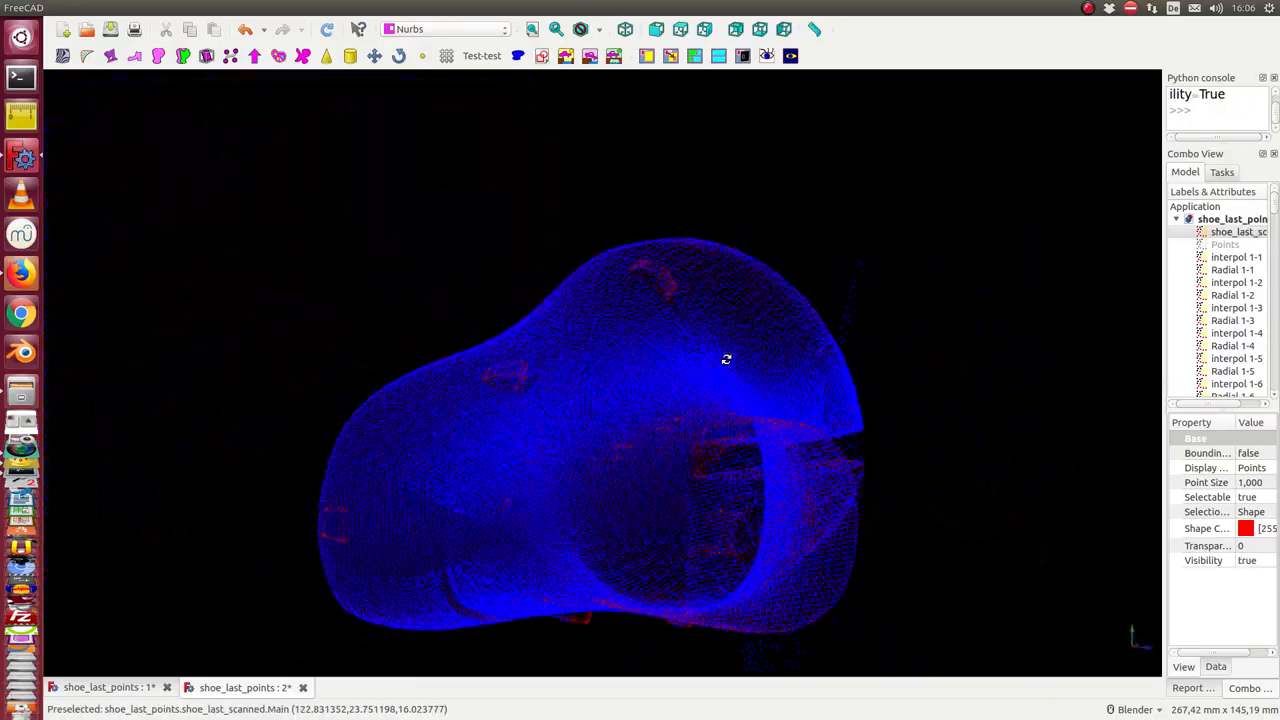
{"action": "left_click_drag", "start_coordinate": [726, 359], "coordinate": [597, 404]}
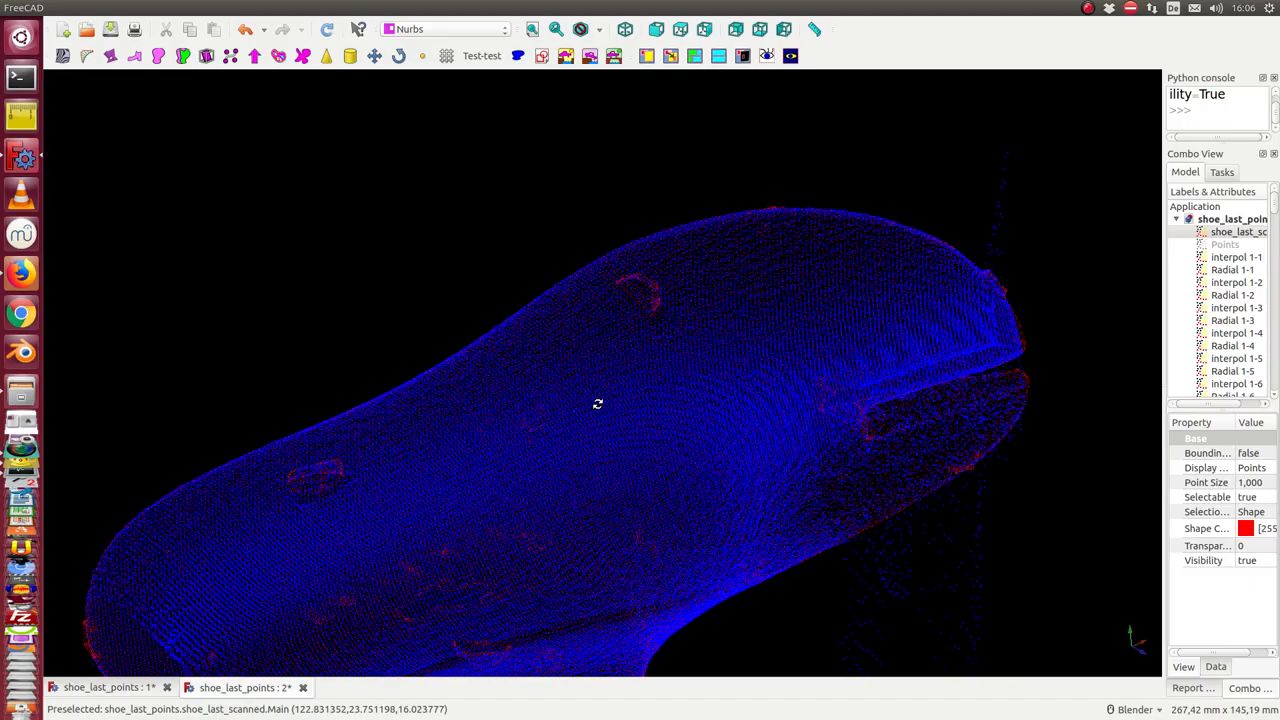
{"action": "left_click_drag", "start_coordinate": [597, 403], "coordinate": [529, 232]}
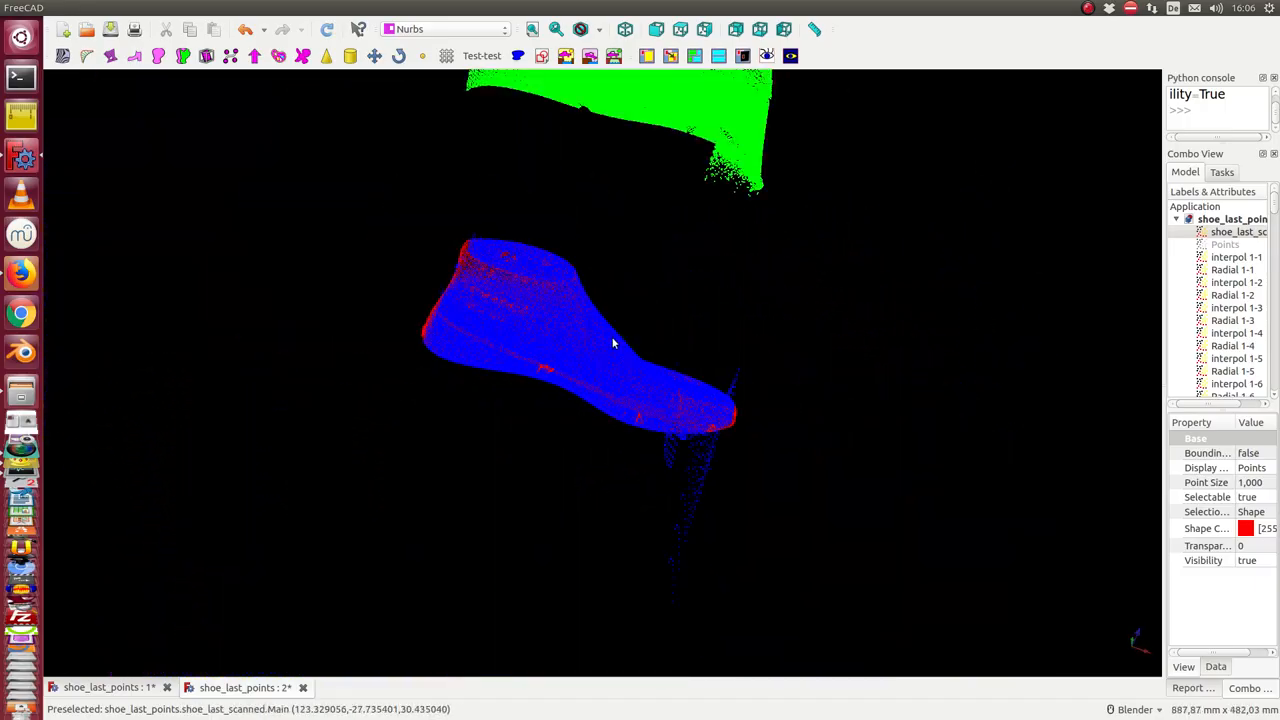
{"action": "left_click_drag", "start_coordinate": [613, 343], "coordinate": [767, 381]}
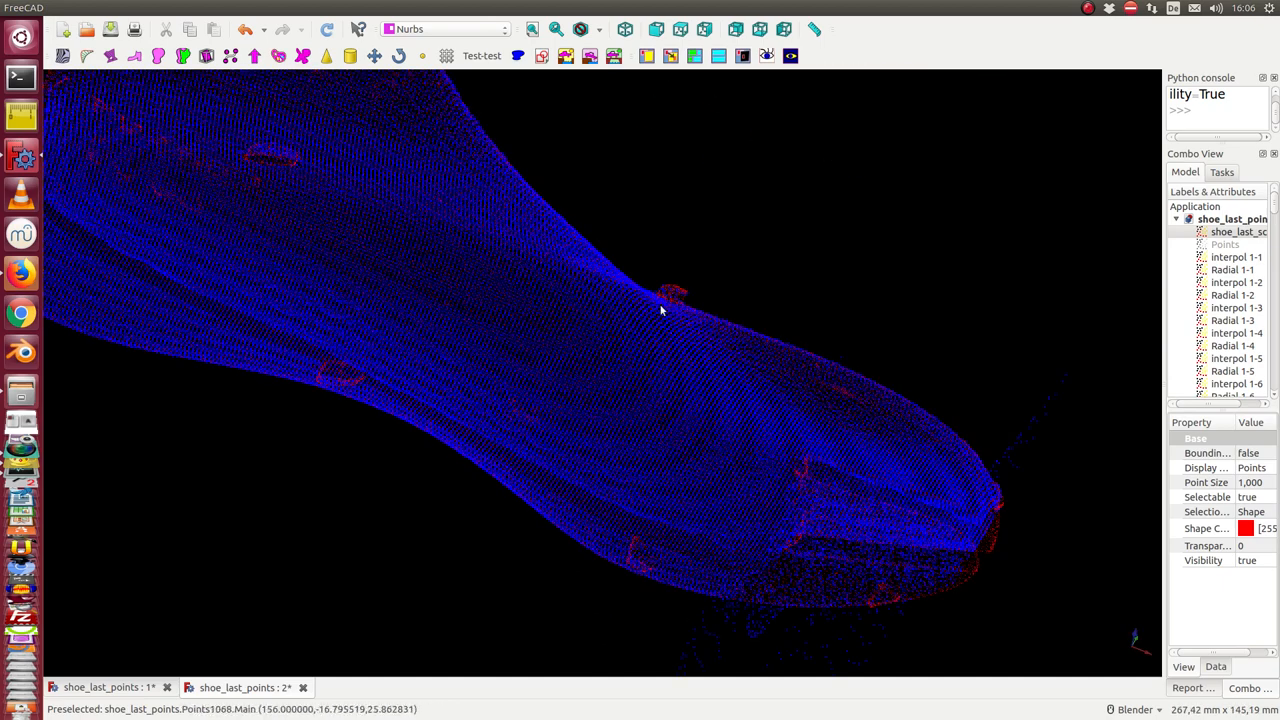
{"action": "mouse_move", "coordinate": [851, 375]}
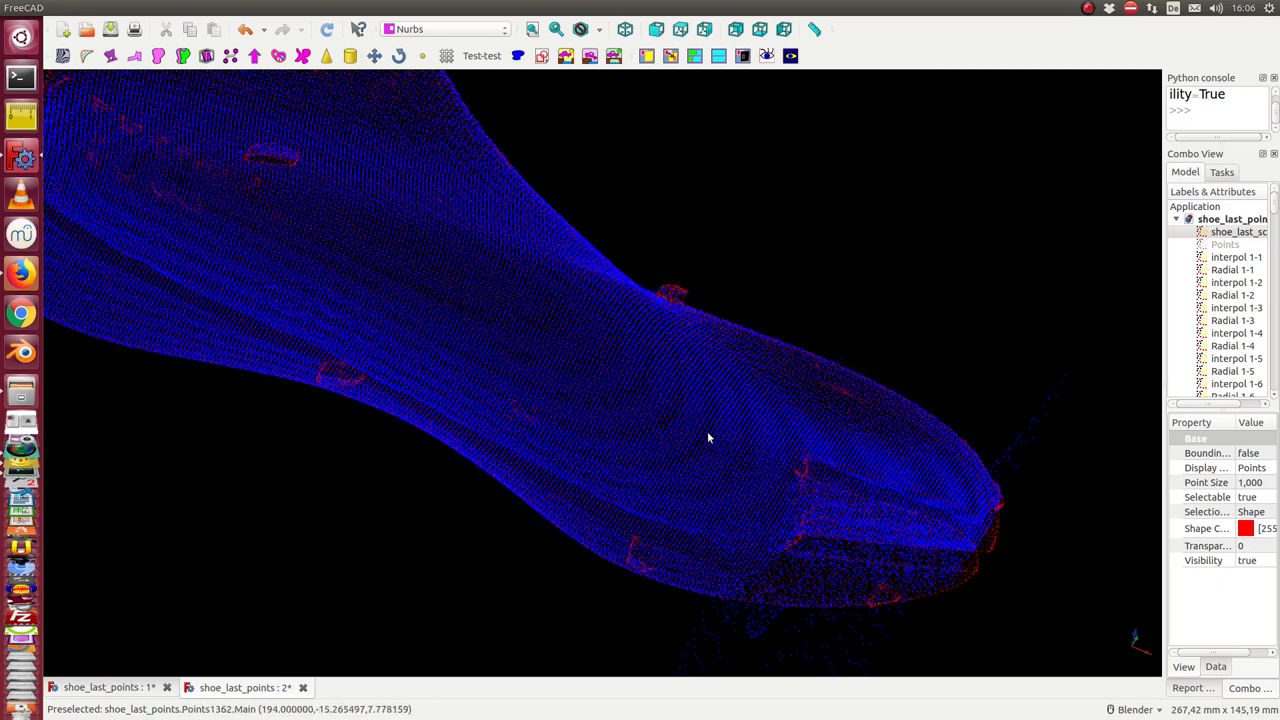
{"action": "mouse_move", "coordinate": [528, 400]}
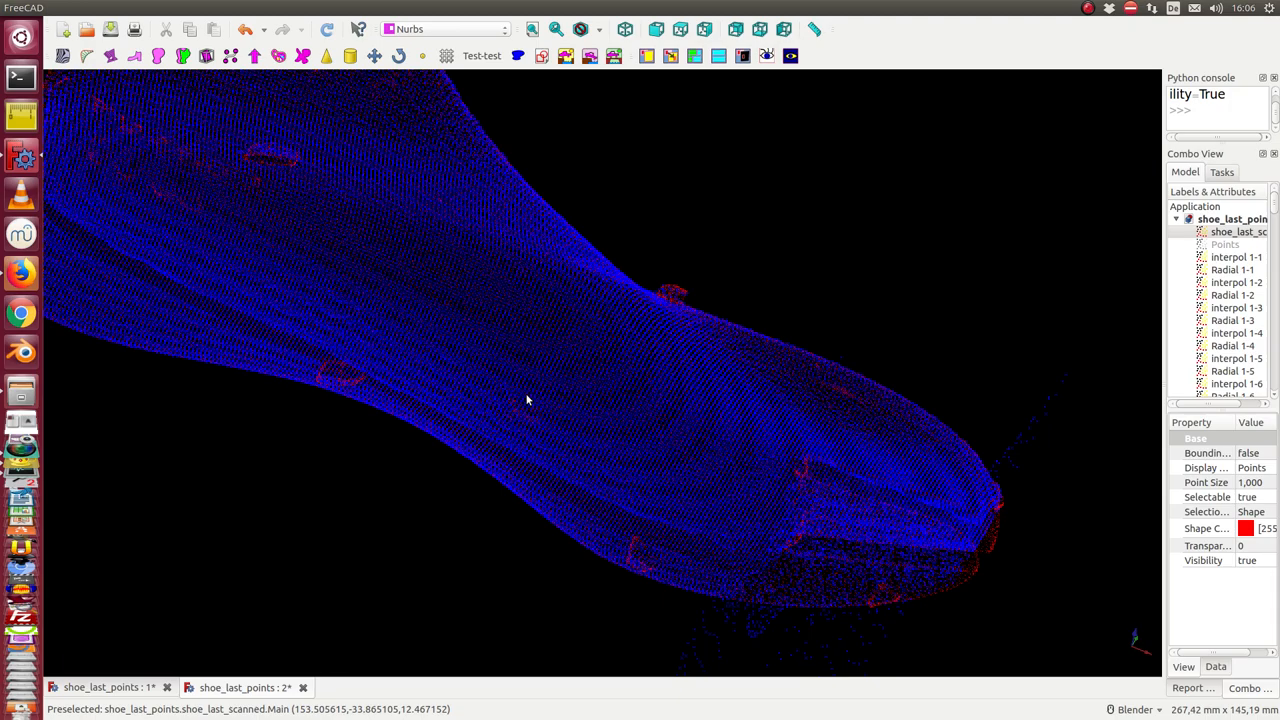
{"action": "mouse_move", "coordinate": [536, 366]}
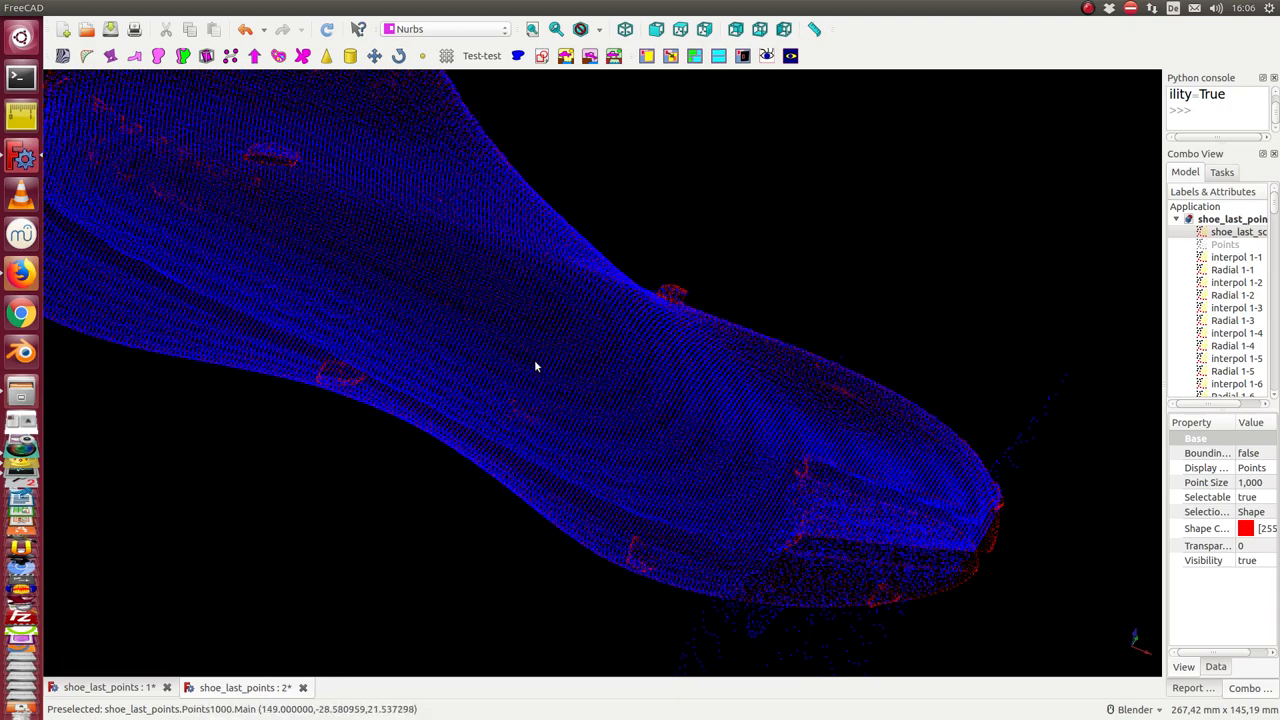
{"action": "mouse_move", "coordinate": [803, 305]}
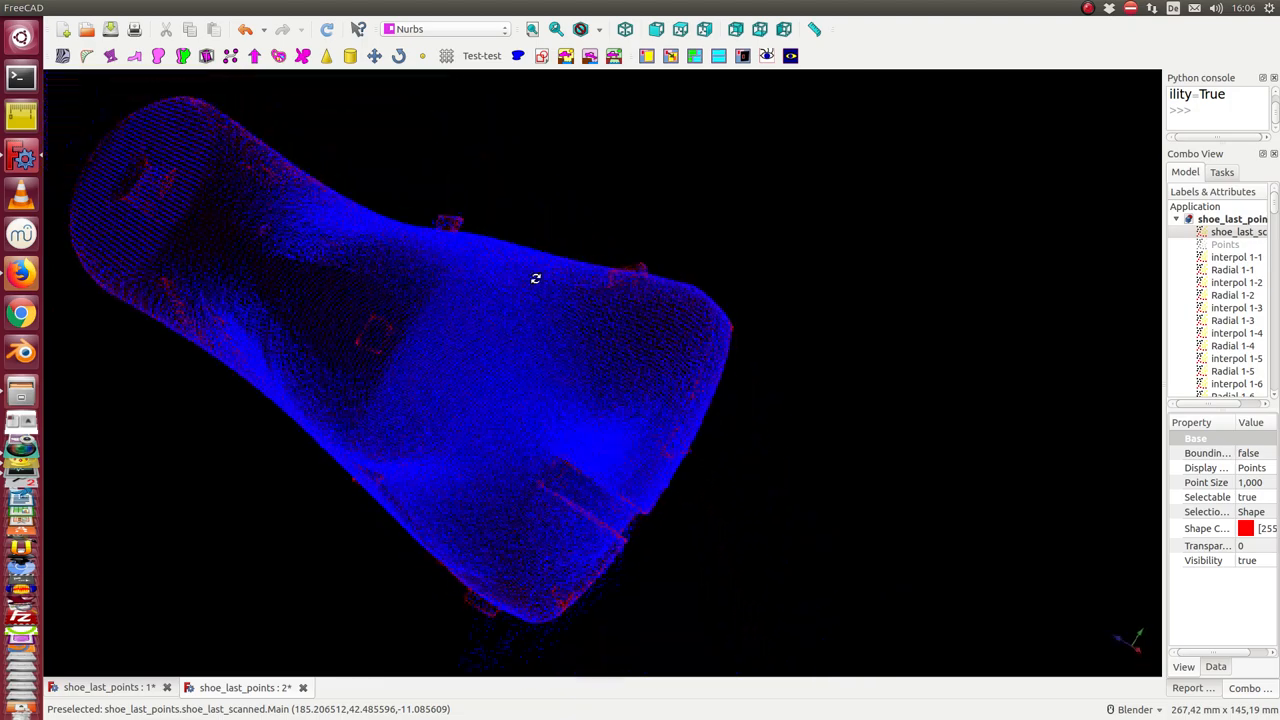
{"action": "left_click_drag", "start_coordinate": [535, 278], "coordinate": [576, 266]}
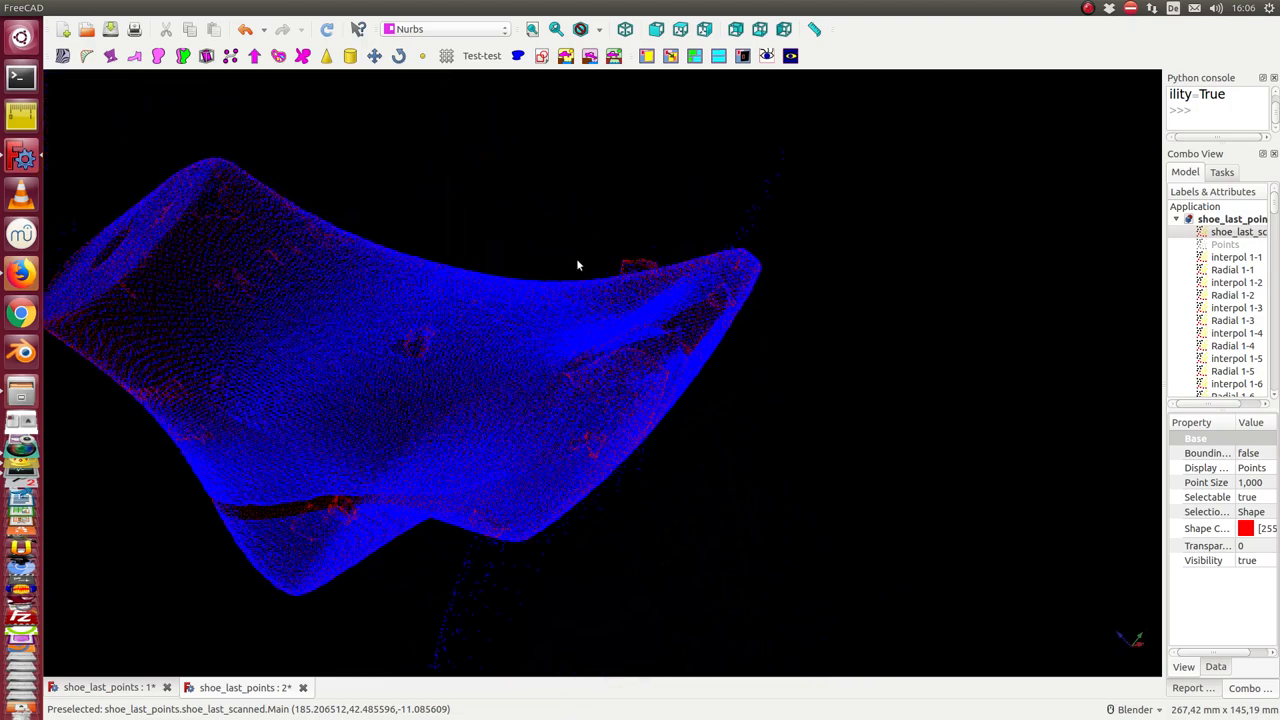